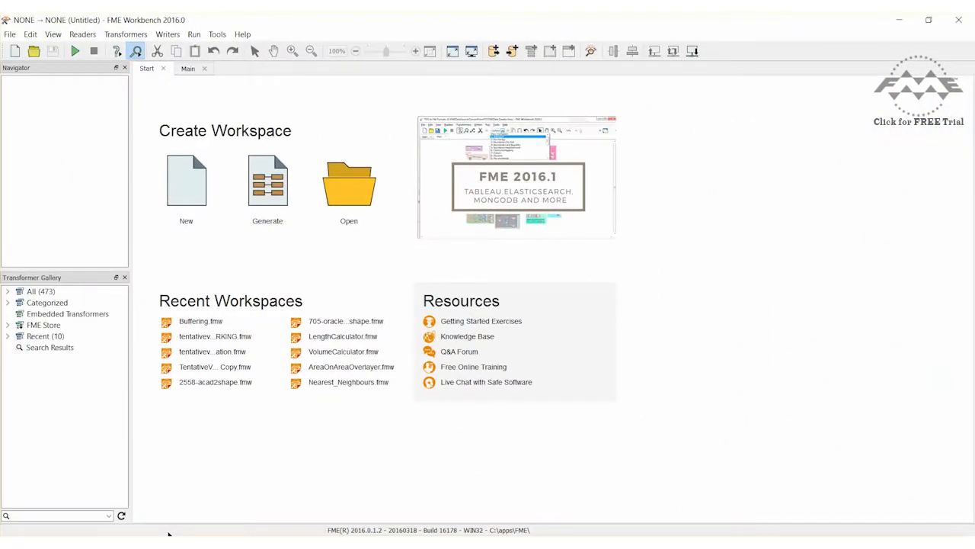
mouse_move(192, 187)
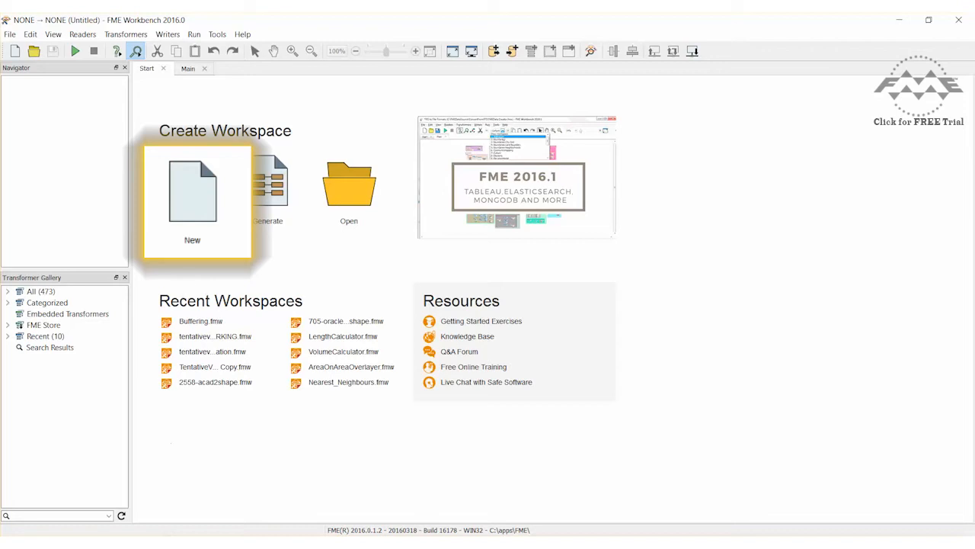
Create a new blank workspace from the Start tab.
left_click(192, 191)
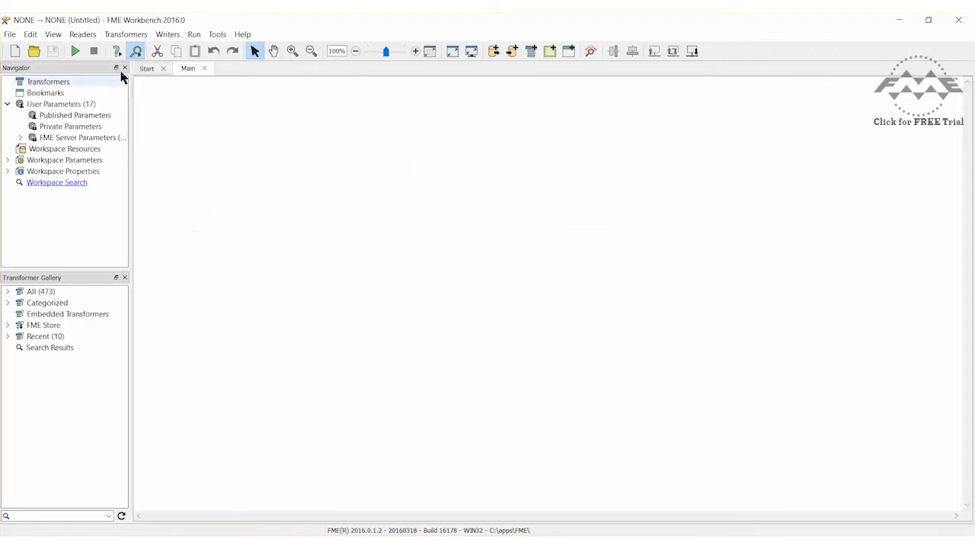
Add a GML reader for ElectionVoting.gml, keeping only the VotingDivisions feature type.
left_click(82, 35)
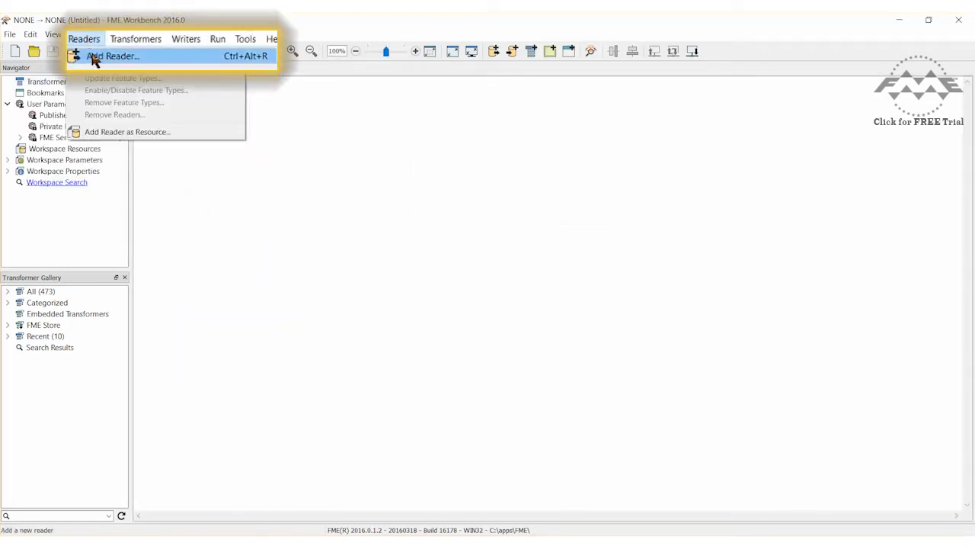
left_click(113, 56)
type("gml")
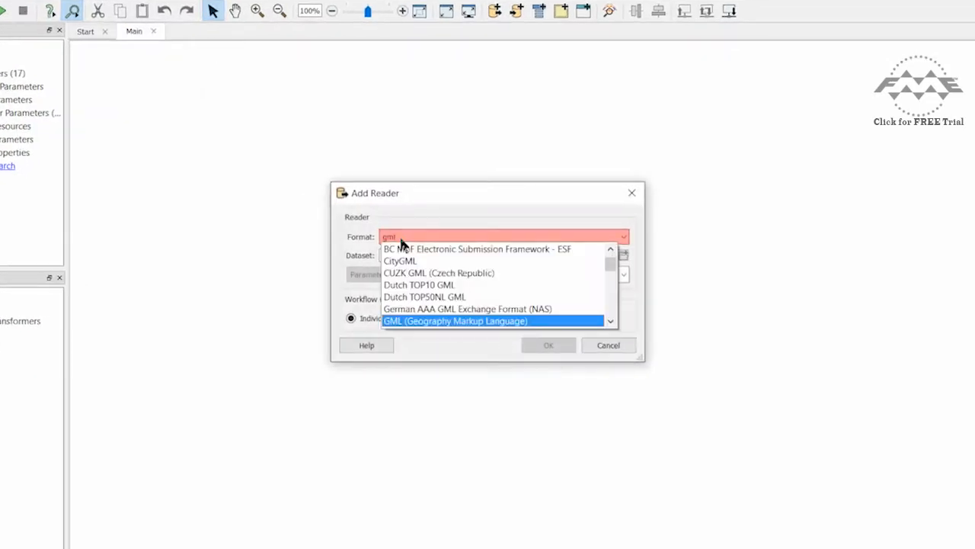
left_click(455, 320)
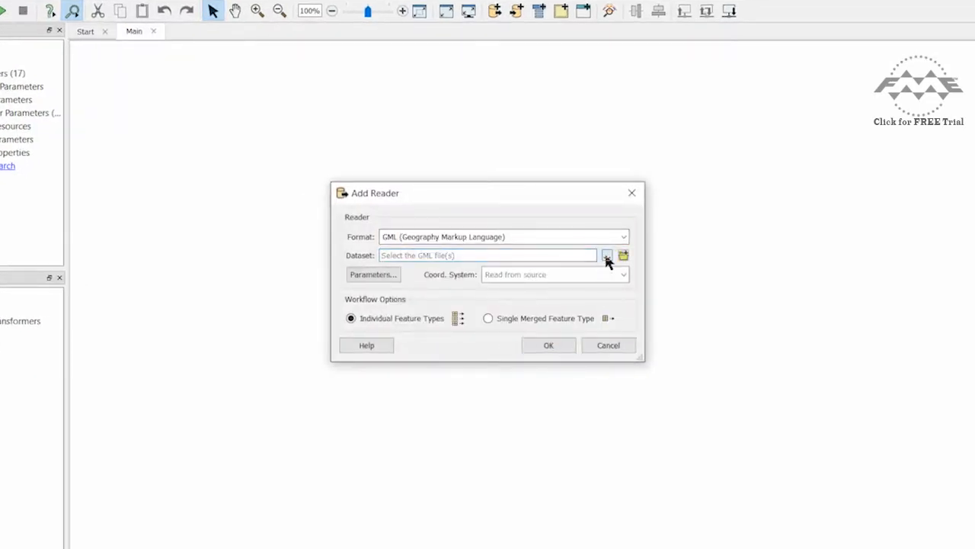
left_click(607, 254)
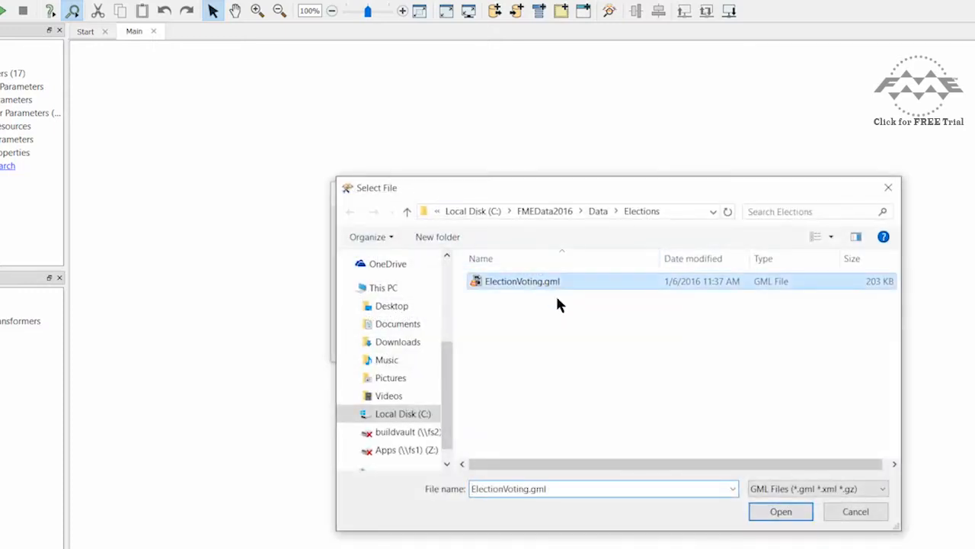
left_click(780, 511)
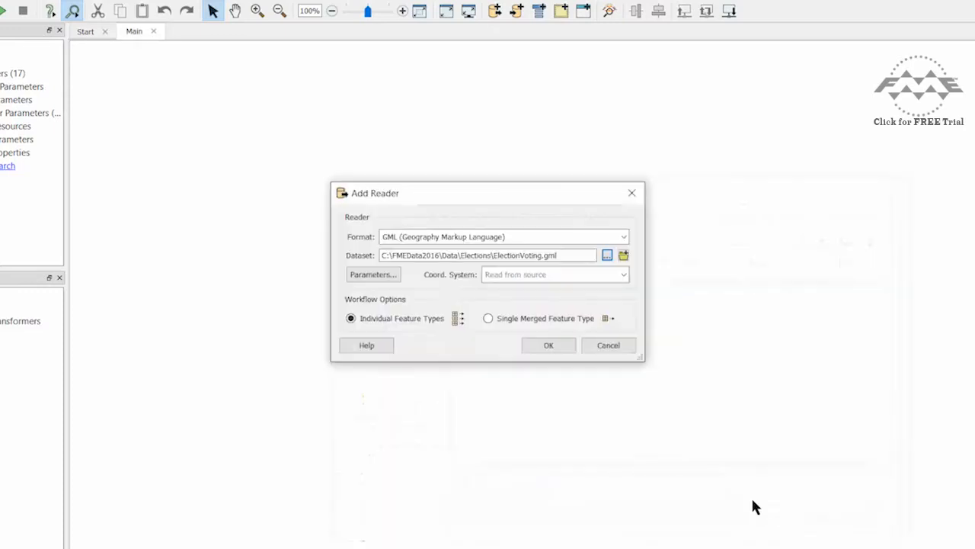
left_click(548, 344)
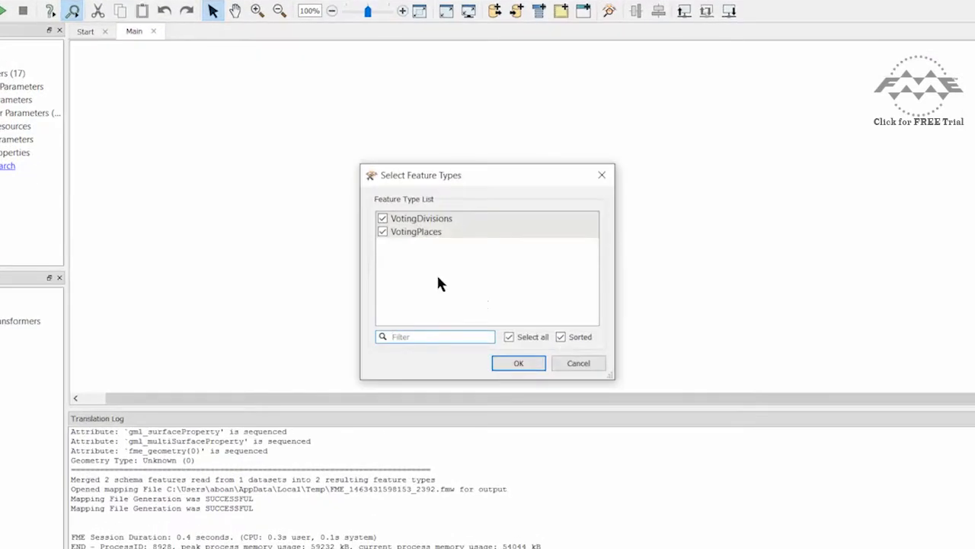
left_click(382, 232)
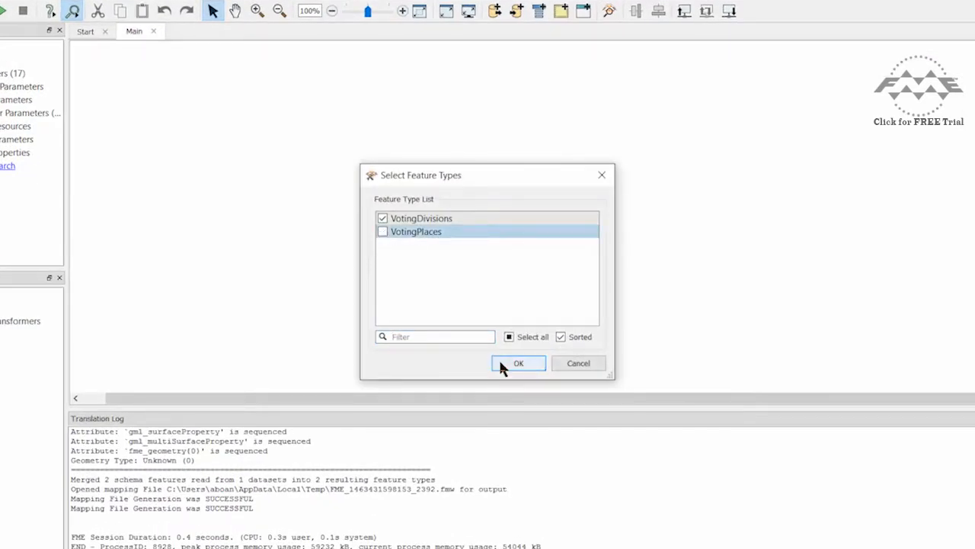
left_click(518, 363)
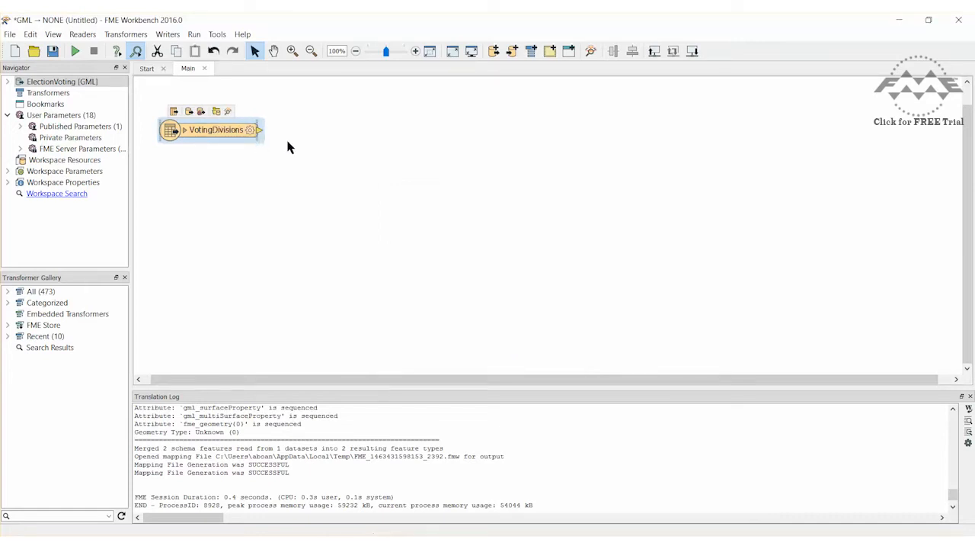
Click empty canvas and search transformers for 'circularity' to find CircularityCalculator.
left_click(332, 148)
type("circularity")
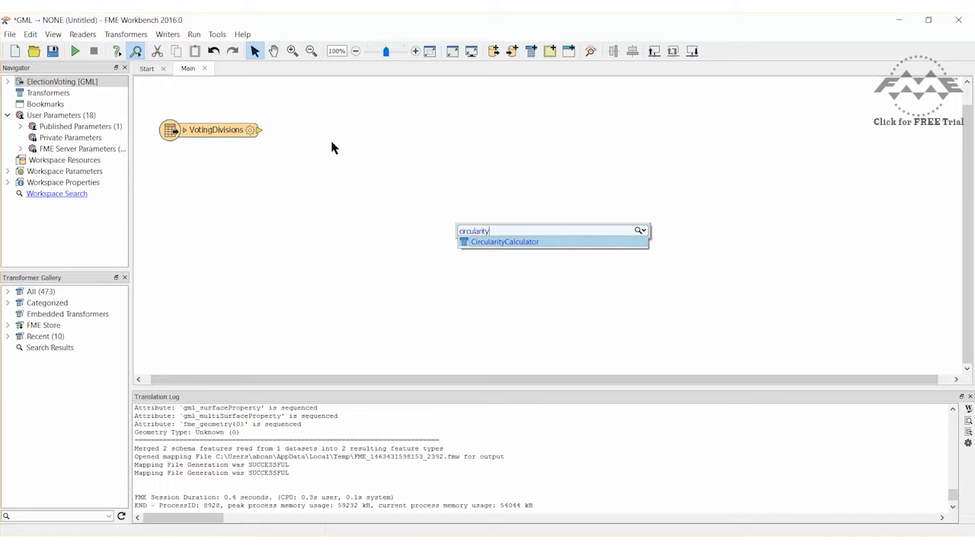
Connect a CircularityCalculator after VotingDivisions, computing _circularity on the feature boundary.
left_click(506, 241)
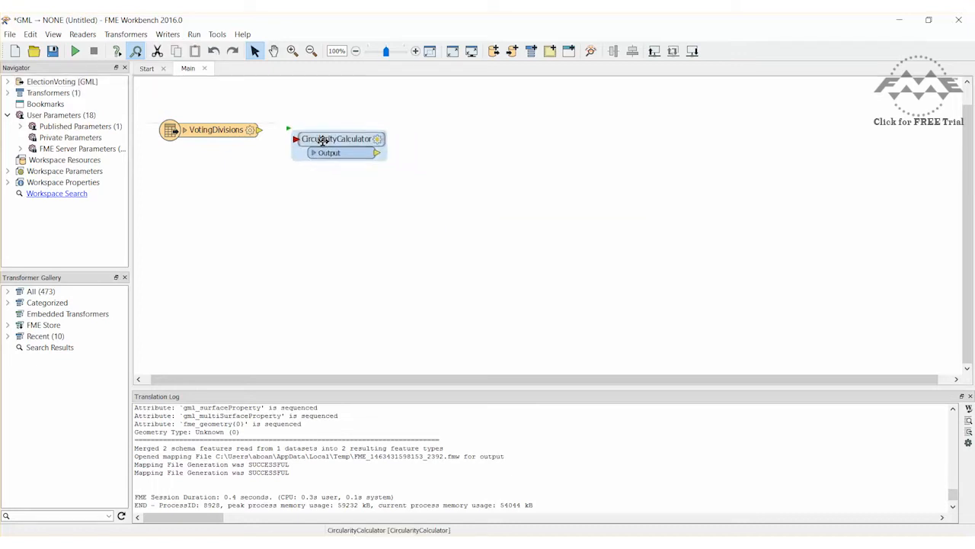
left_click_drag(339, 138, 370, 129)
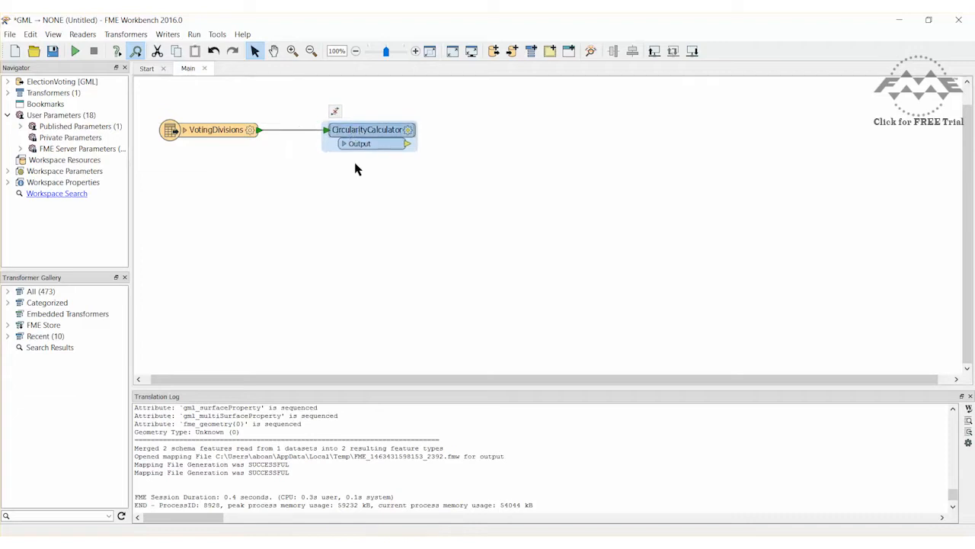
left_click(368, 130)
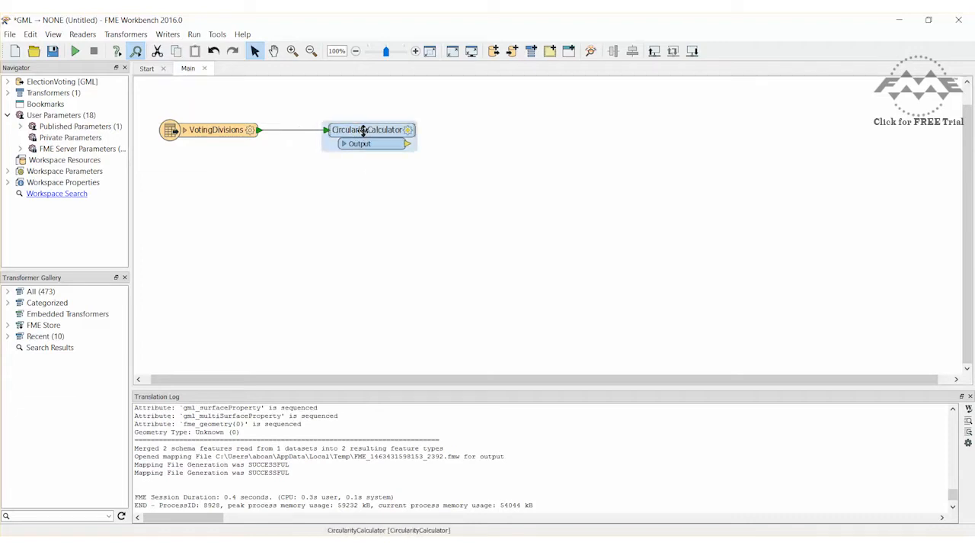
double_click(368, 129)
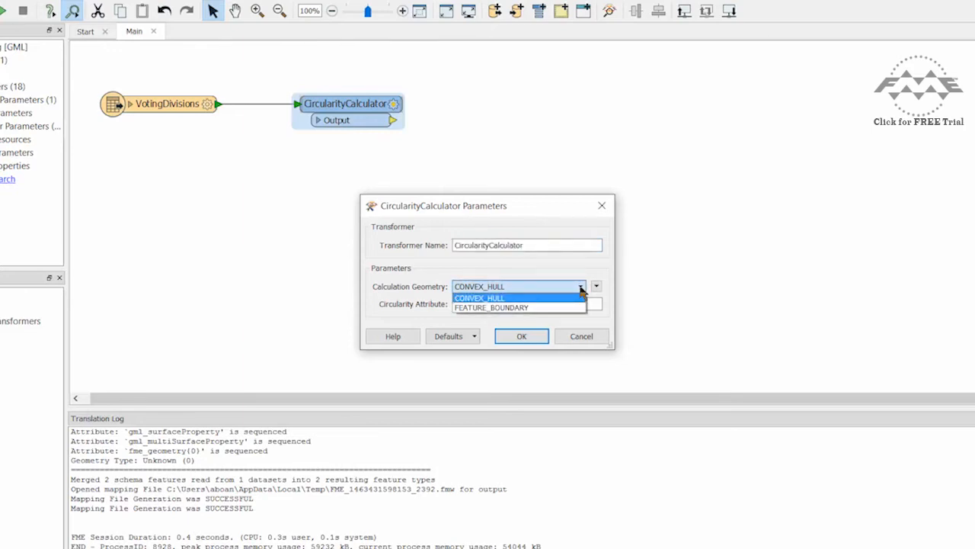
left_click(491, 307)
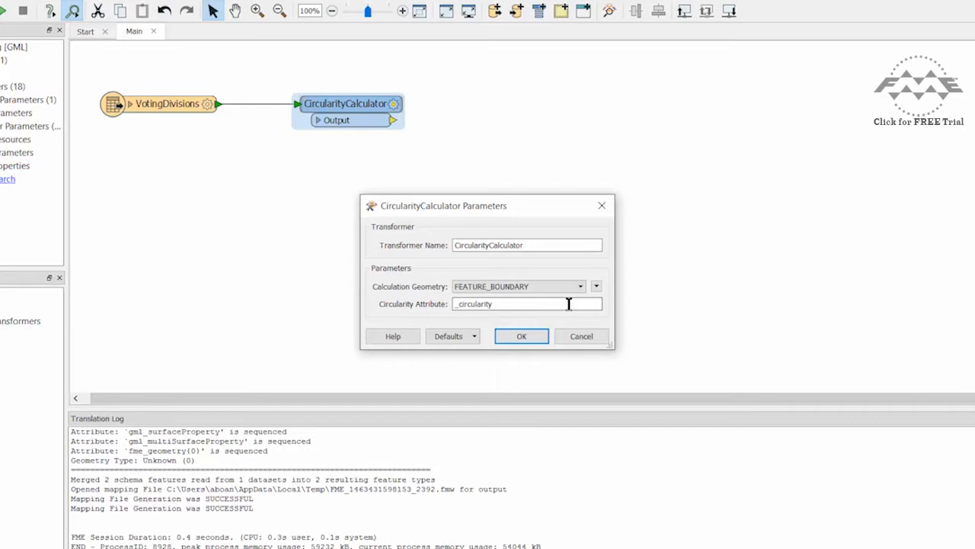
left_click(521, 336)
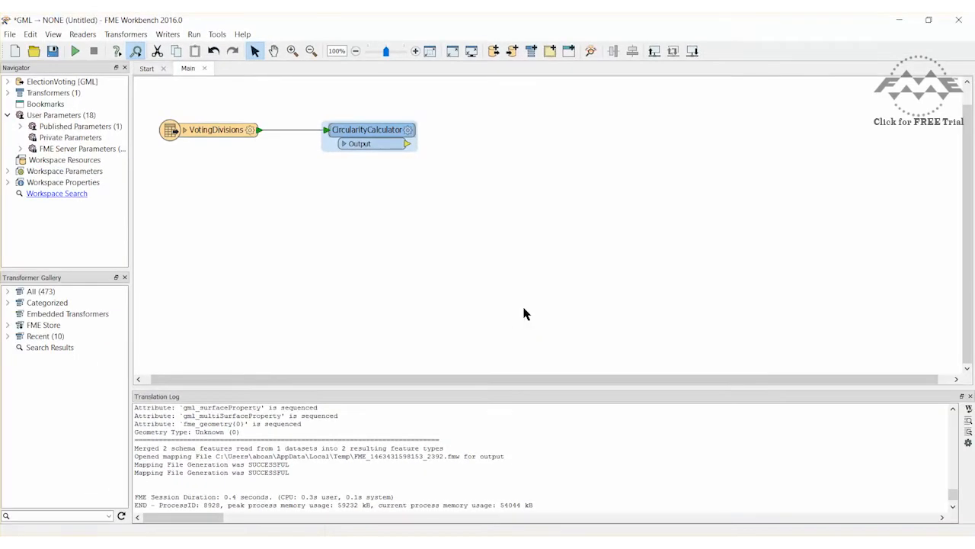
left_click(369, 137)
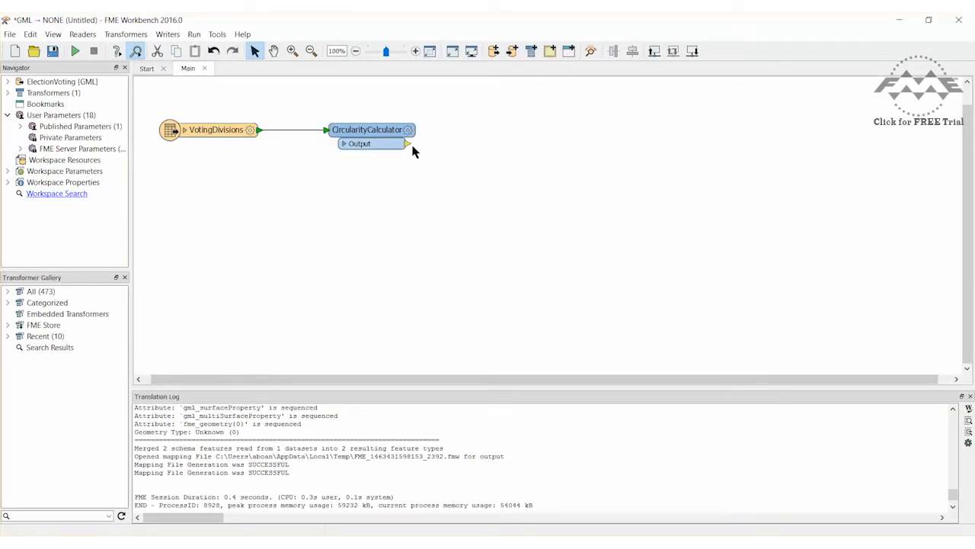
mouse_move(407, 144)
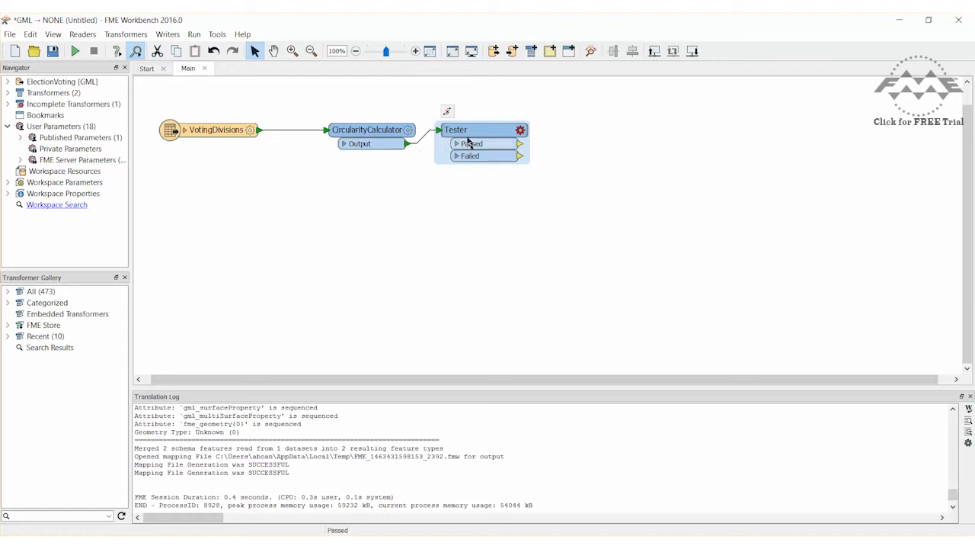
Position the Tester and set its test to _circularity >= 0.5.
left_click_drag(455, 129, 504, 143)
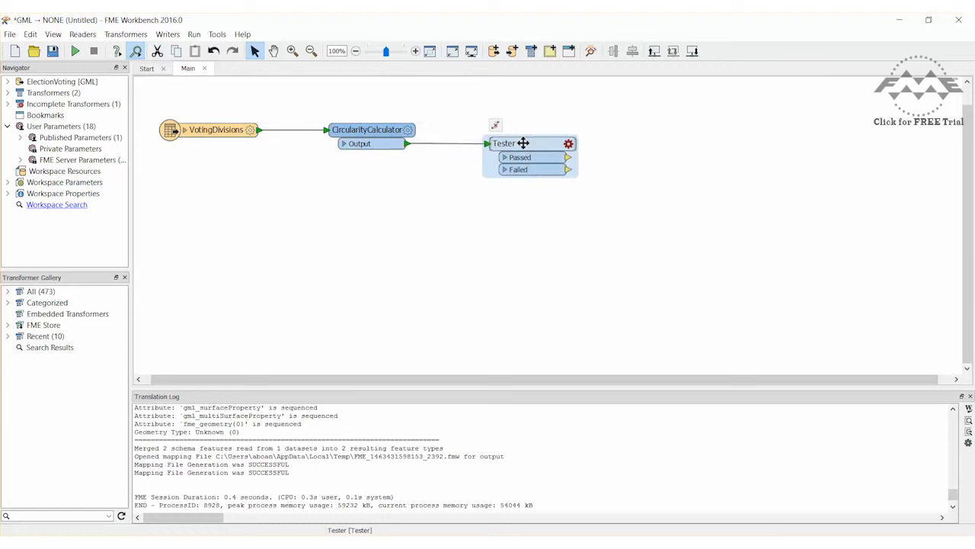
double_click(503, 143)
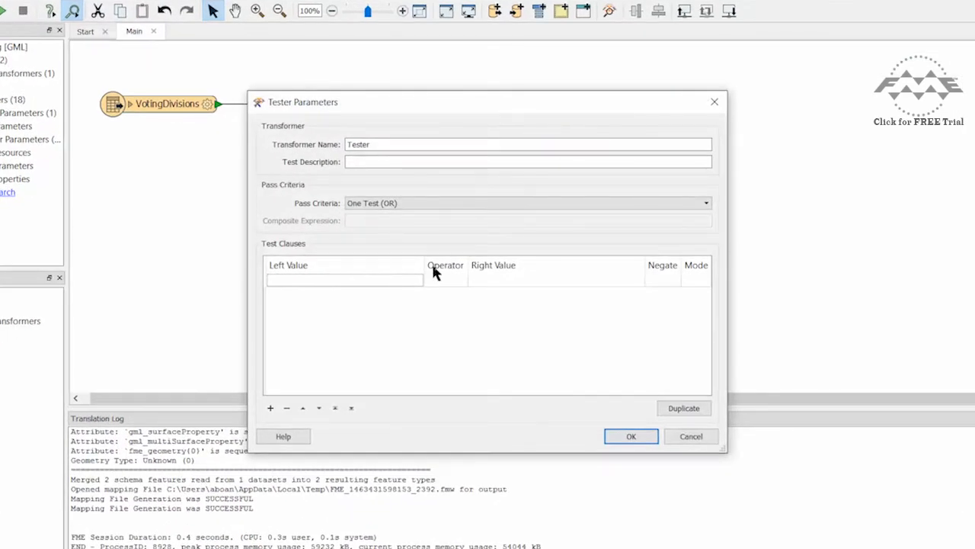
left_click(418, 279)
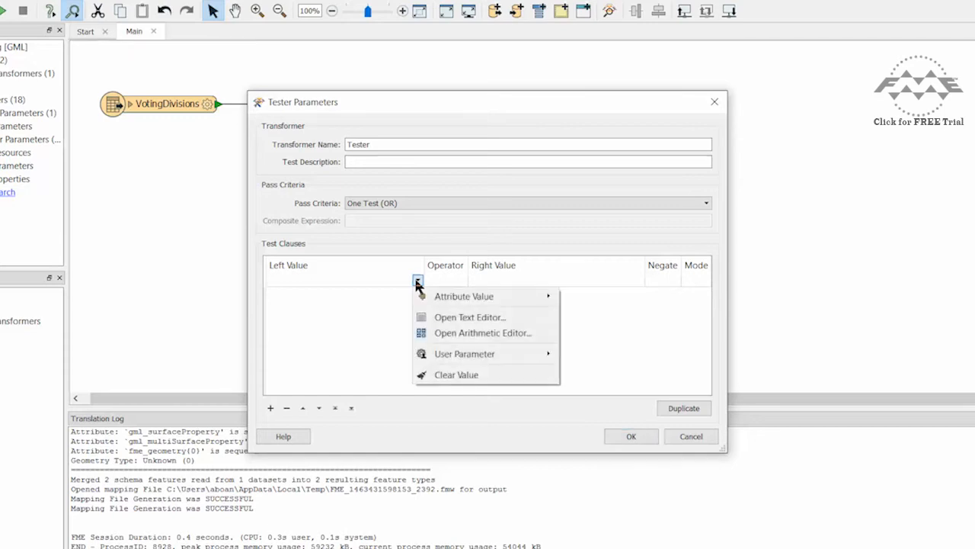
mouse_move(464, 295)
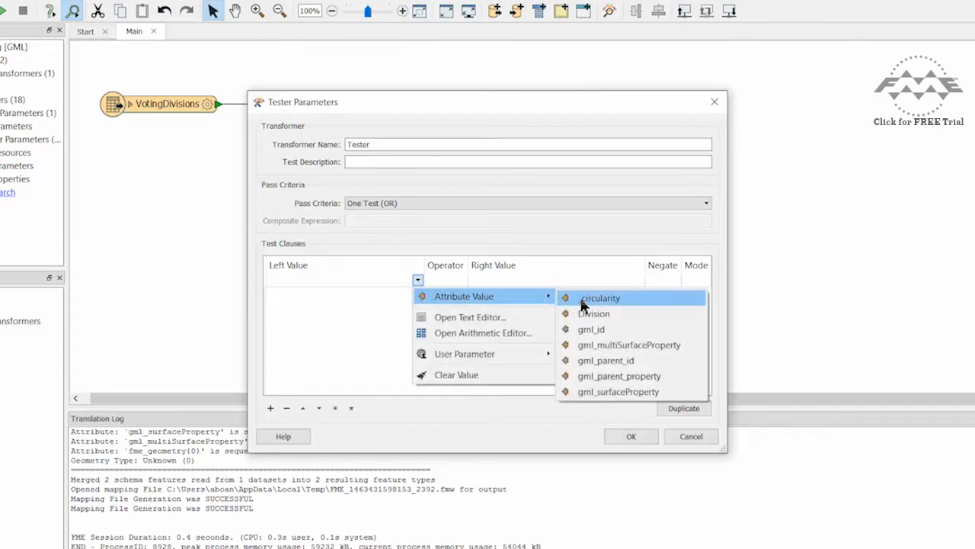
left_click(600, 298)
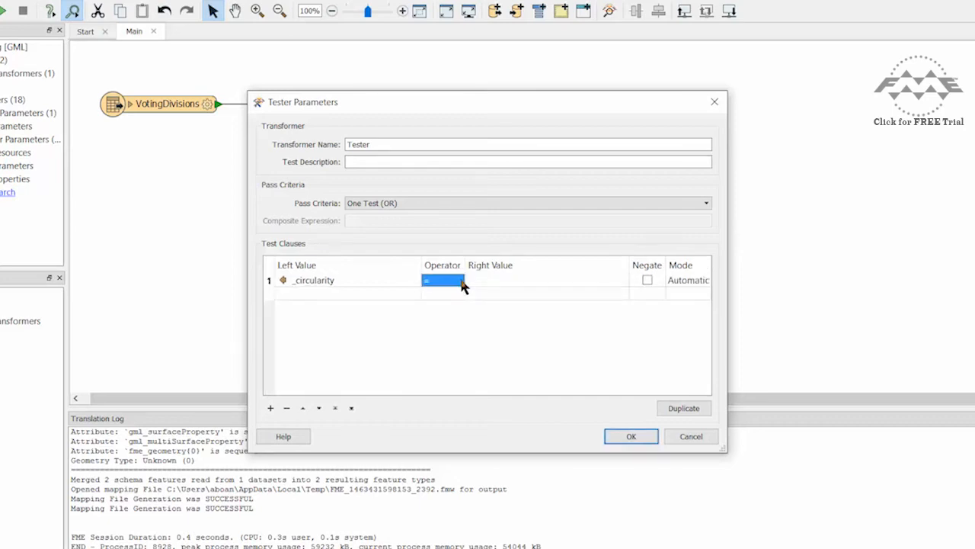
left_click(442, 280)
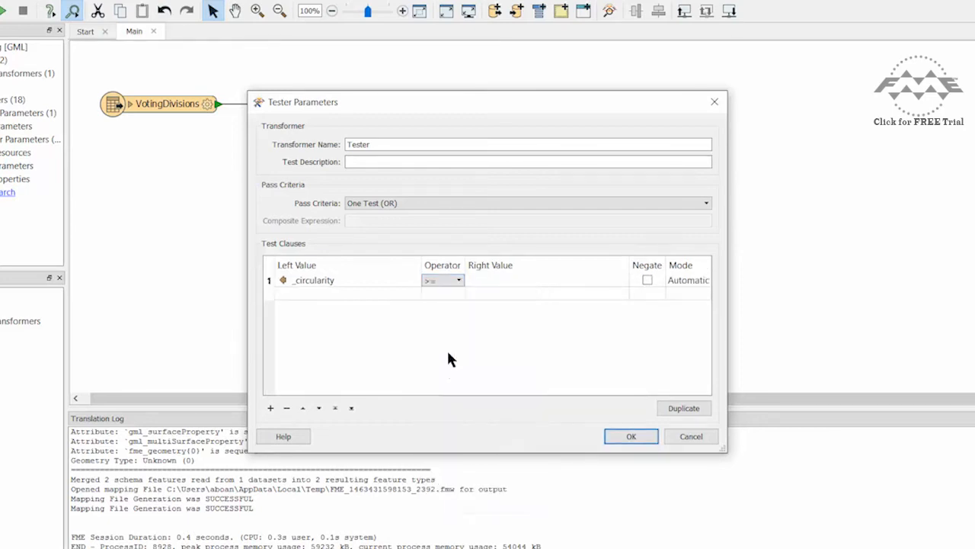
type("0.5")
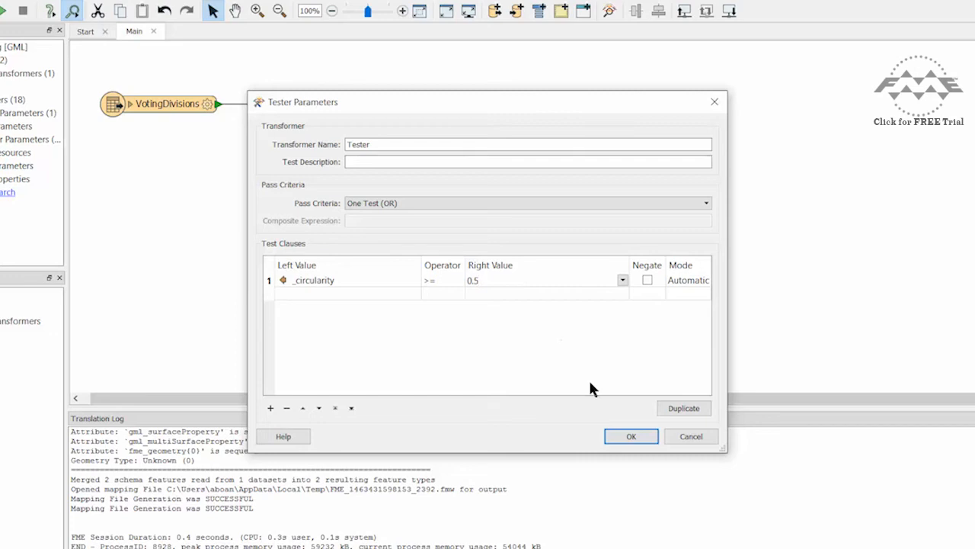
left_click(630, 436)
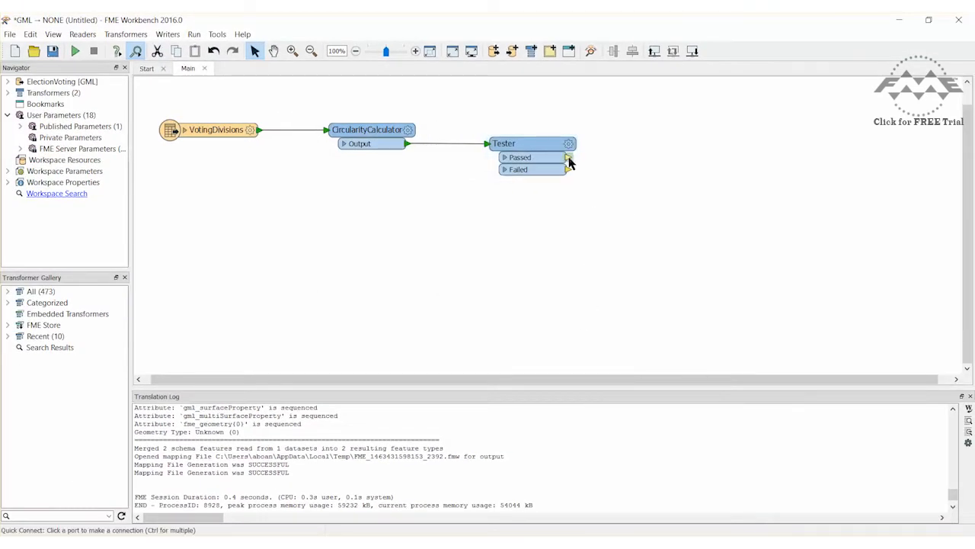
Attach an Inspector to the Failed output and run the workspace.
type("inspe")
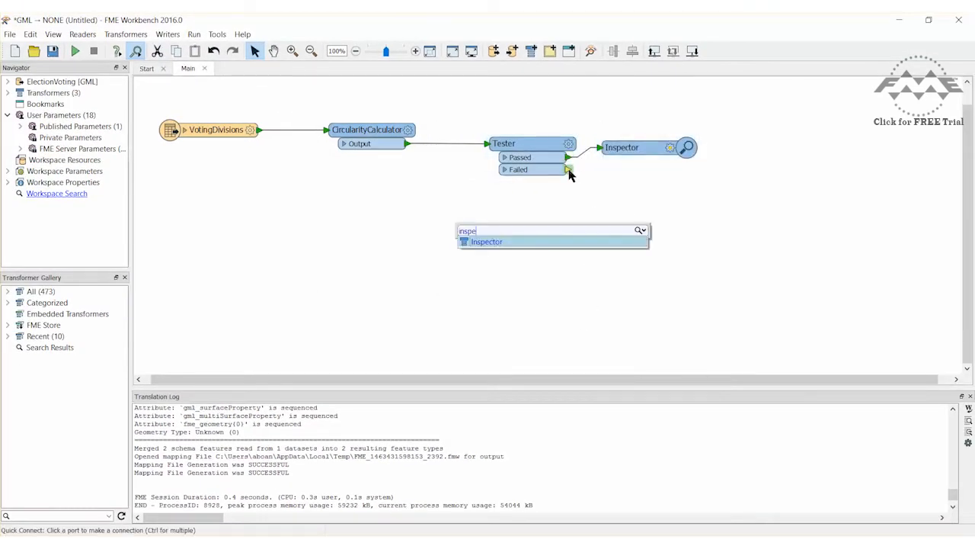
left_click(486, 242)
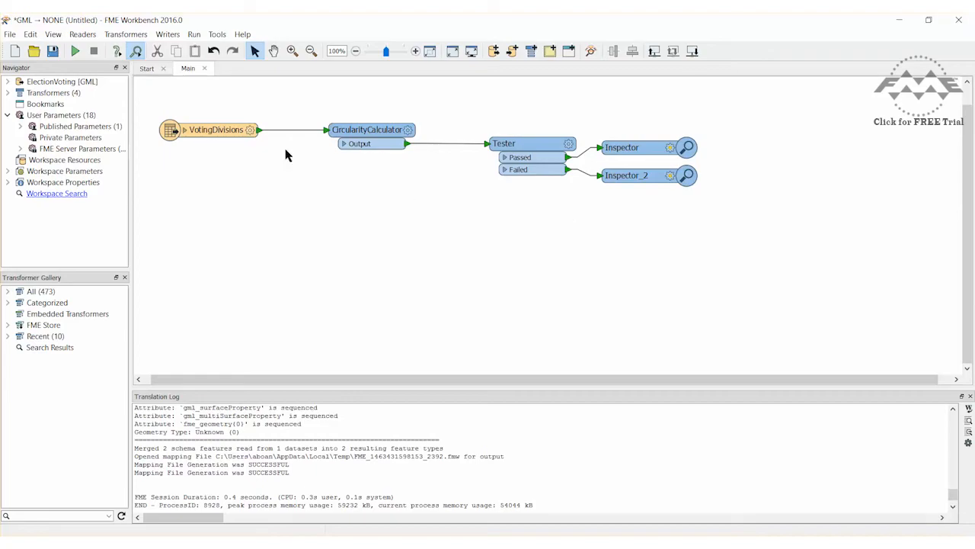
left_click(75, 51)
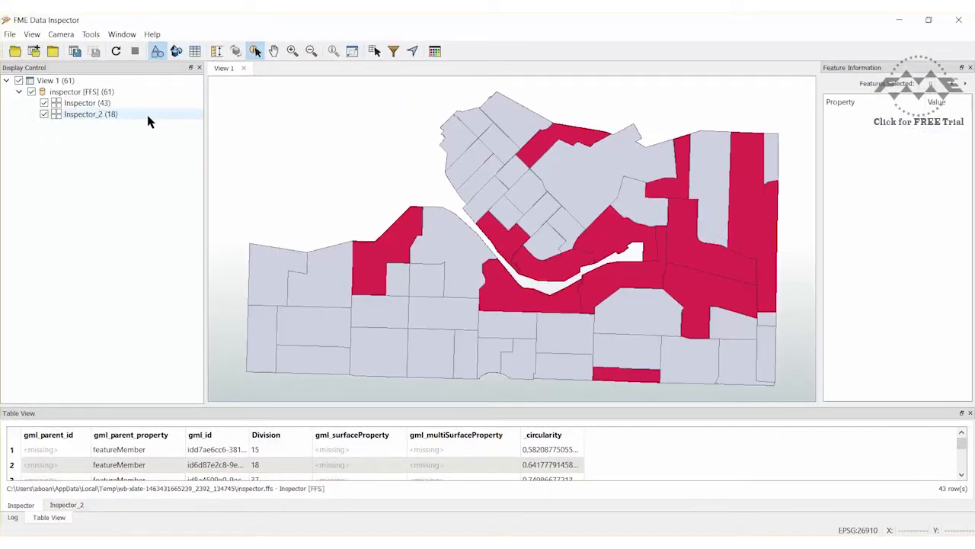
Show the Inspector_2 failed-divisions table and inspect a failed polygon's attributes.
left_click(369, 255)
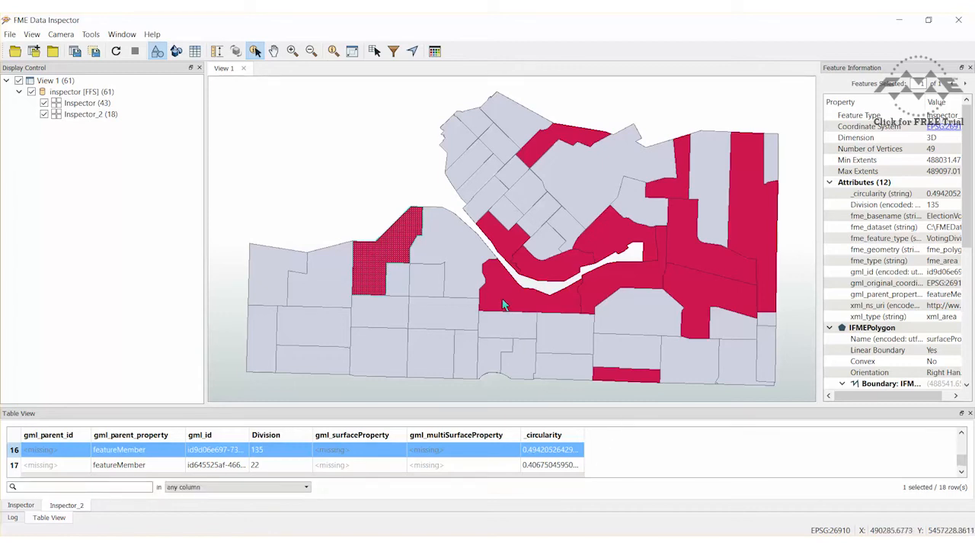
left_click(534, 297)
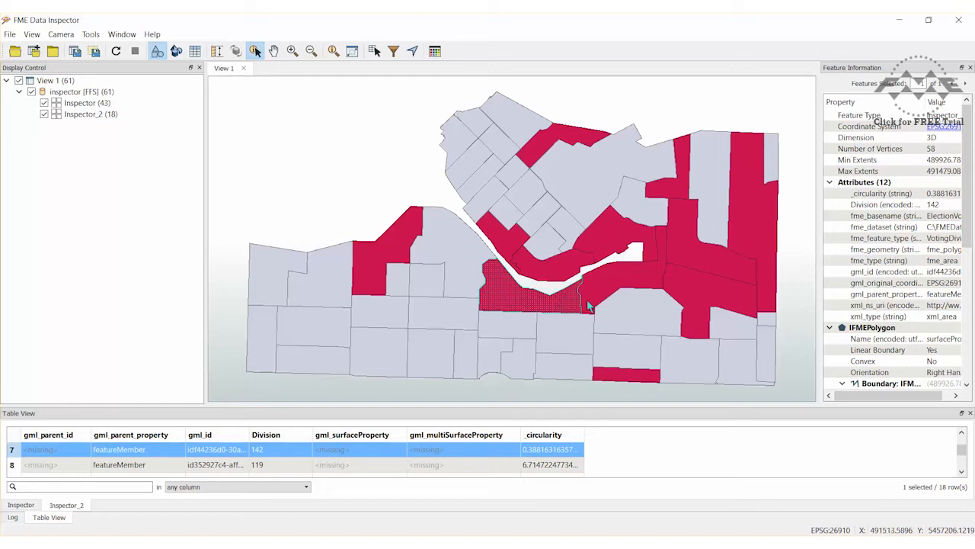